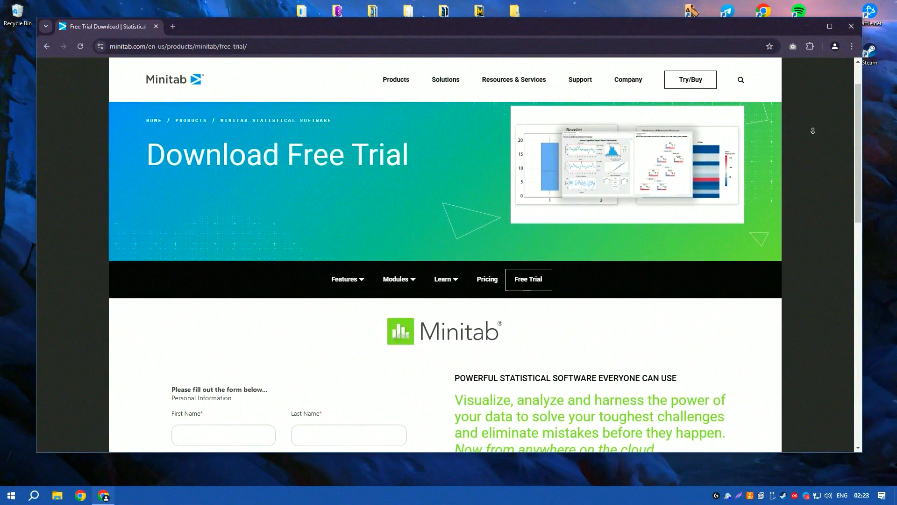
- Scroll through the Minitab free-trial page to review the sign-up form and trial details
scroll("down", 3)
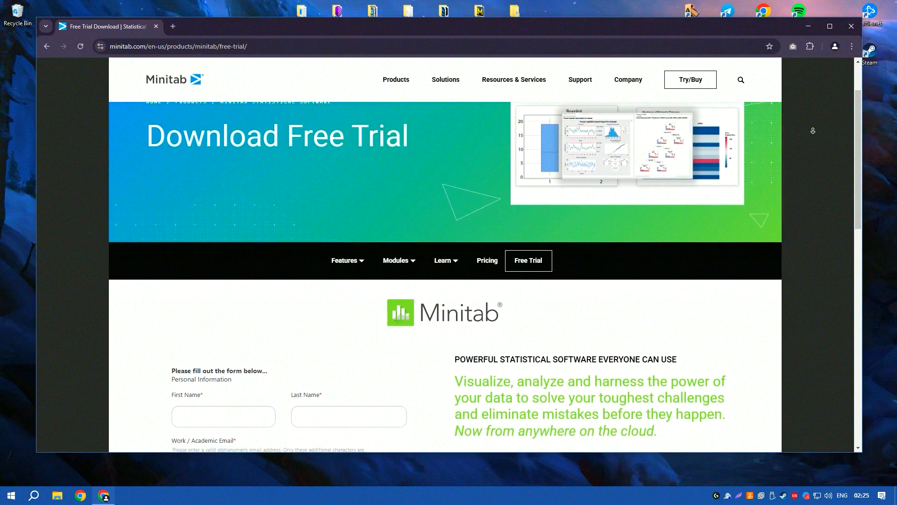
scroll("down", 3)
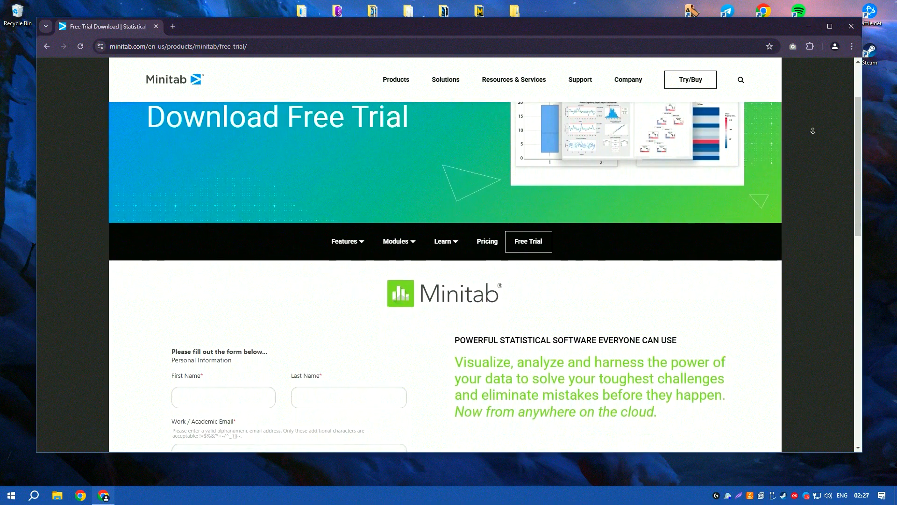
scroll("down", 3)
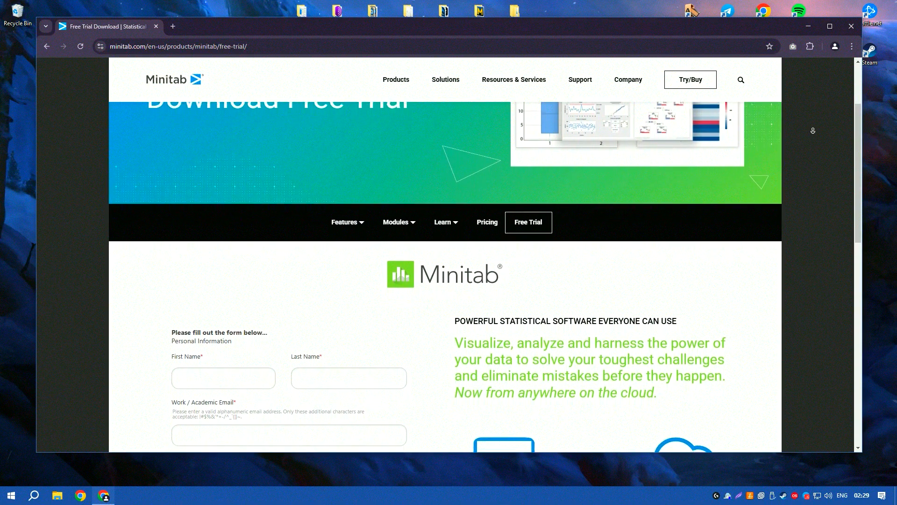
scroll("down", 3)
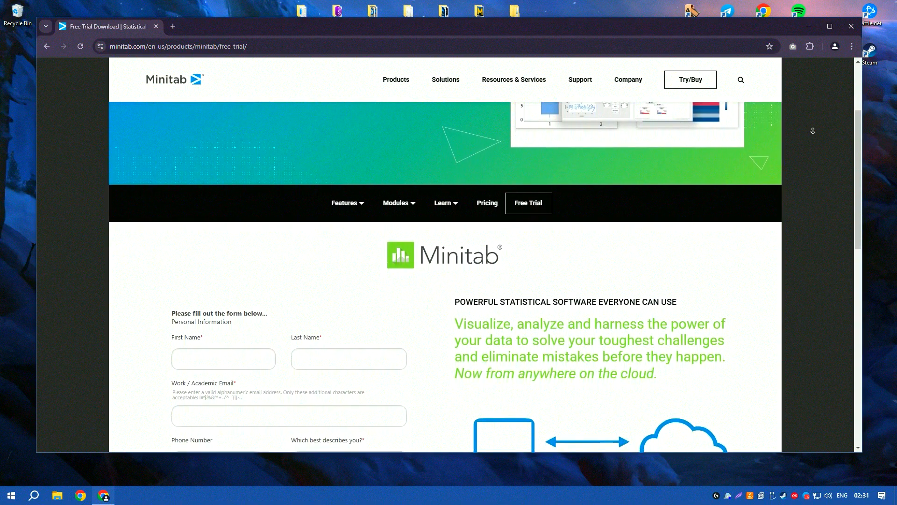
scroll("down", 3)
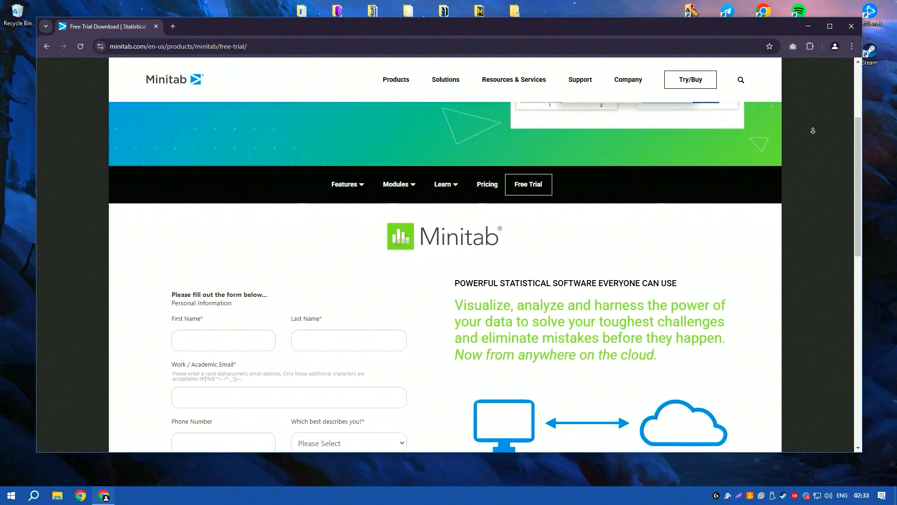
scroll("down", 3)
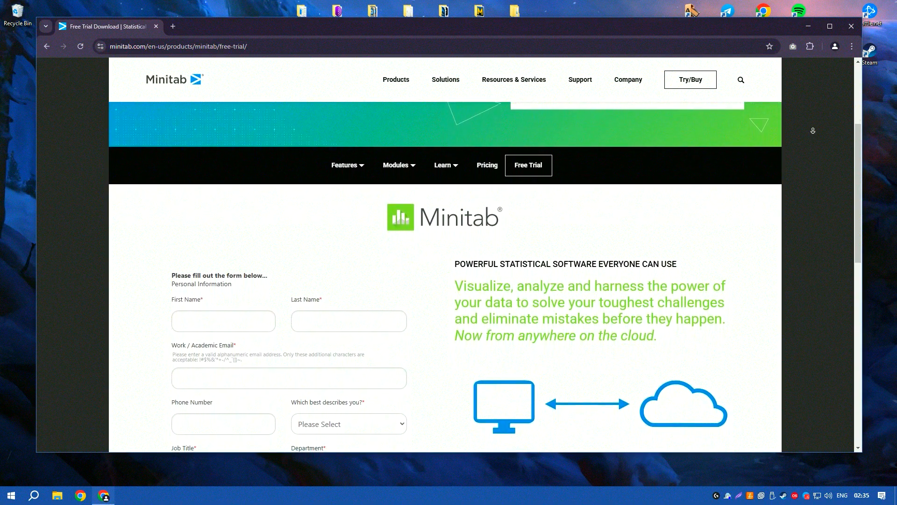
scroll("down", 3)
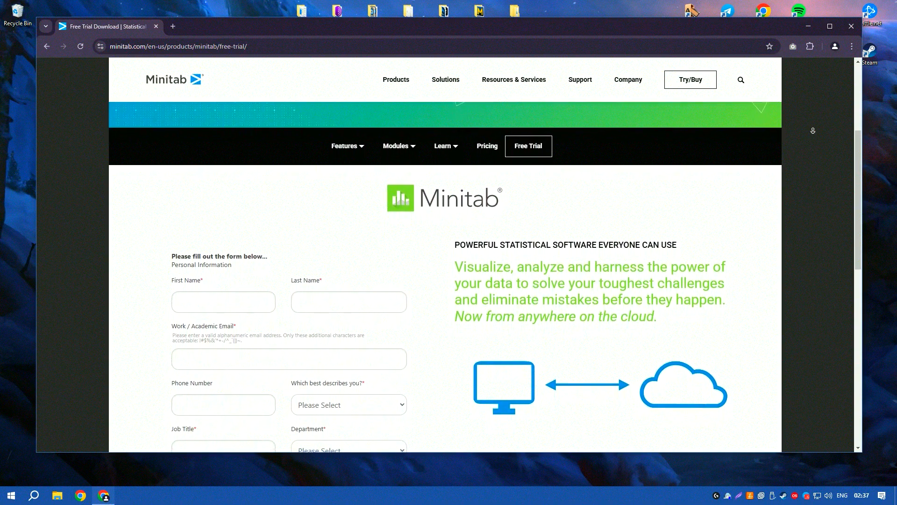
scroll("down", 3)
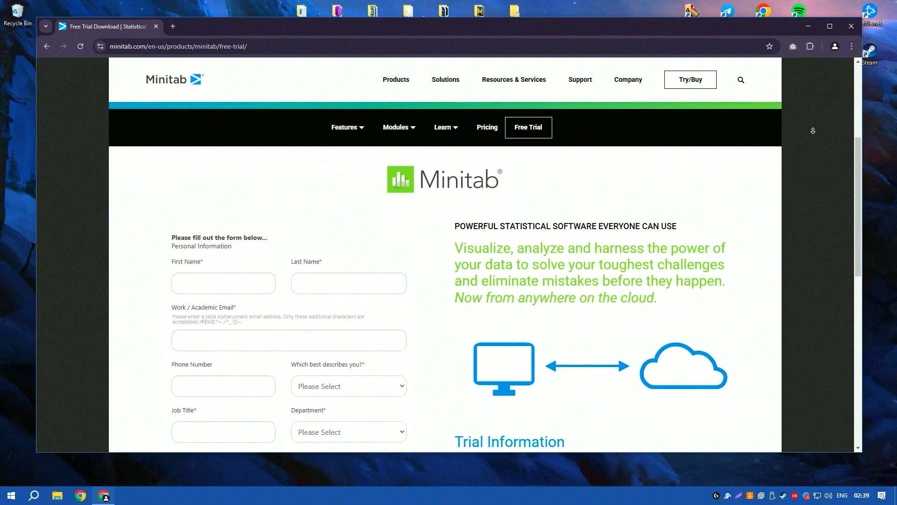
scroll("down", 3)
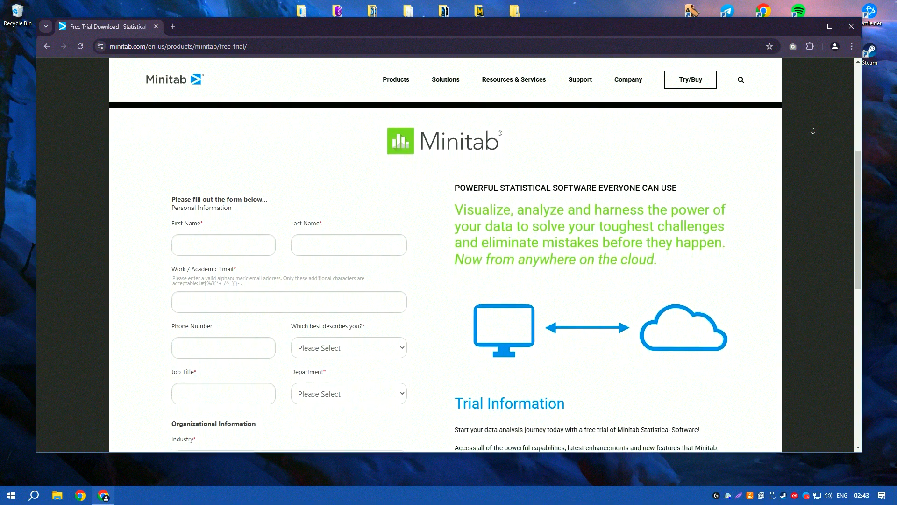
scroll("down", 3)
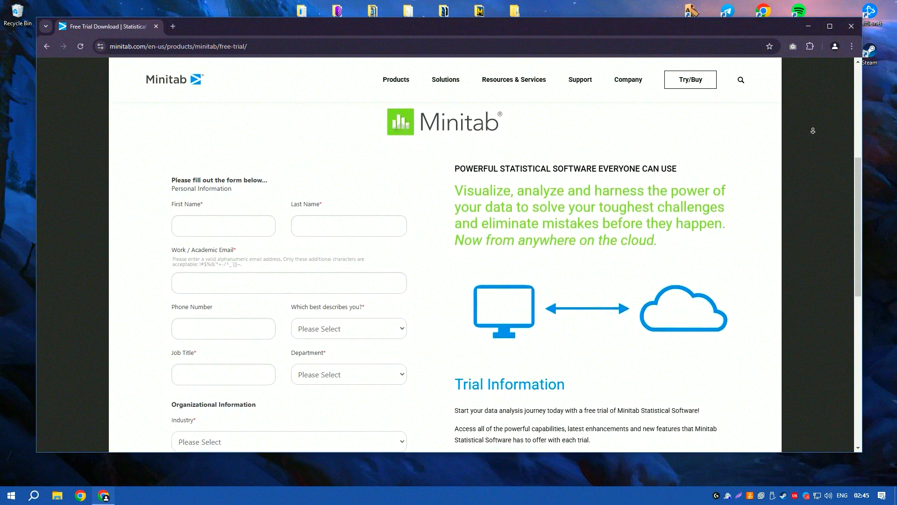
scroll("down", 3)
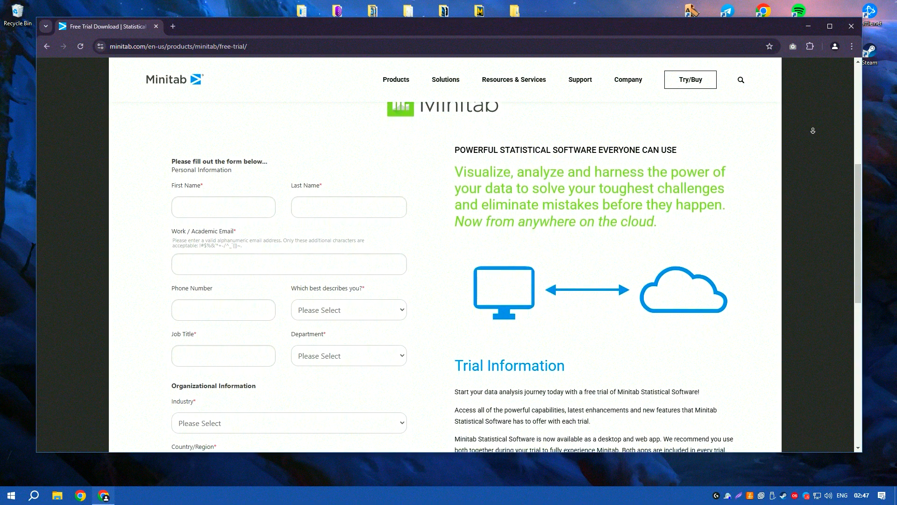
scroll("down", 3)
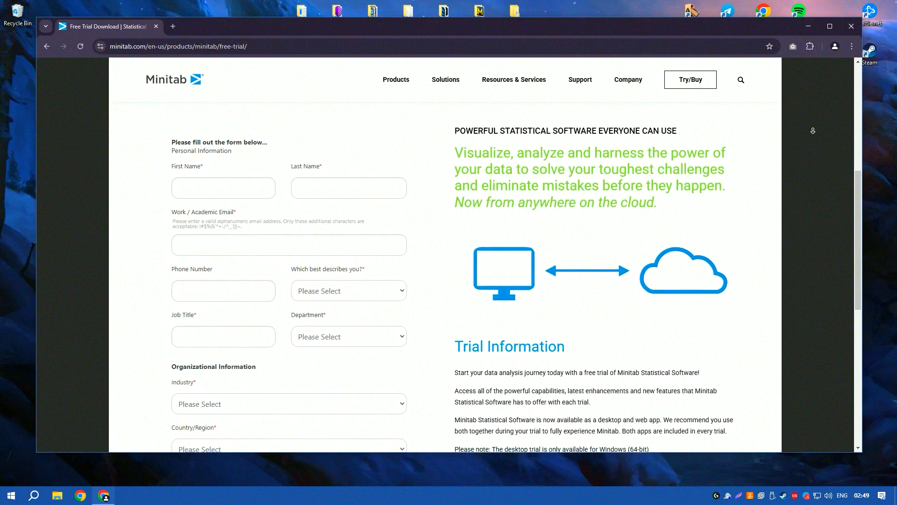
scroll("down", 3)
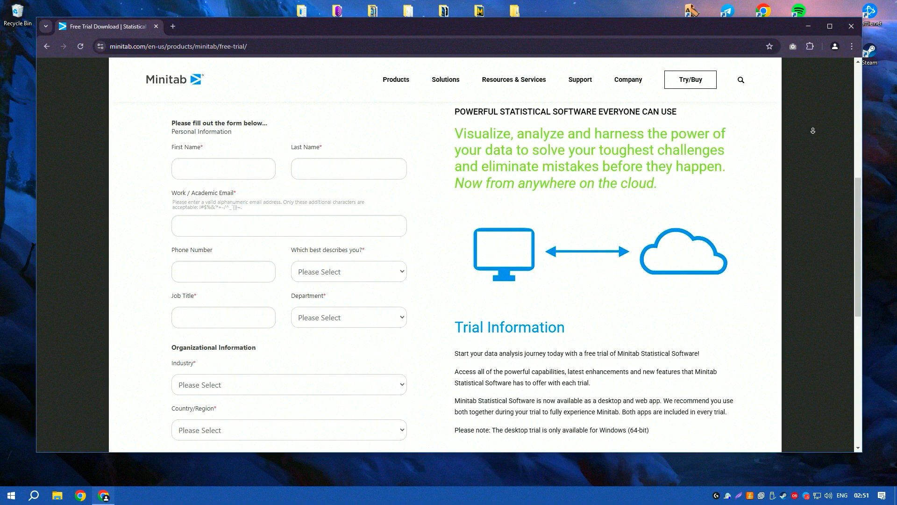
scroll("down", 3)
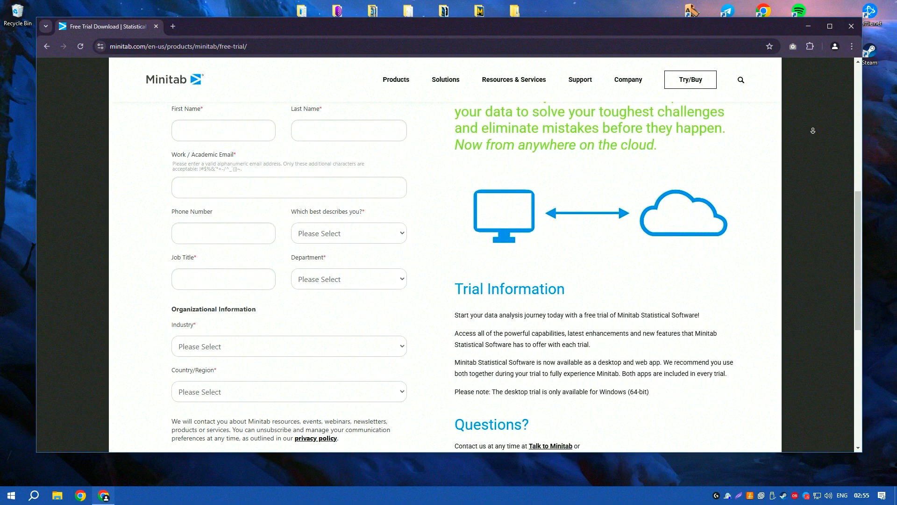
scroll("down", 3)
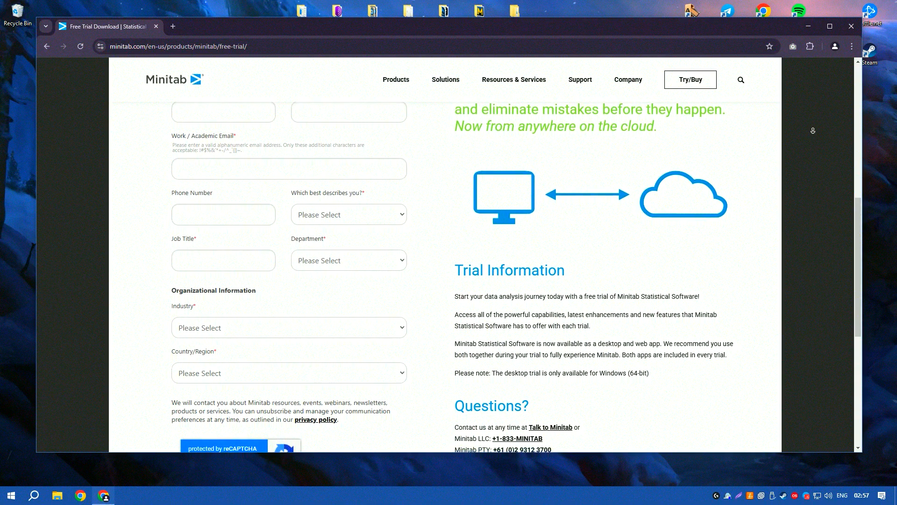
scroll("down", 3)
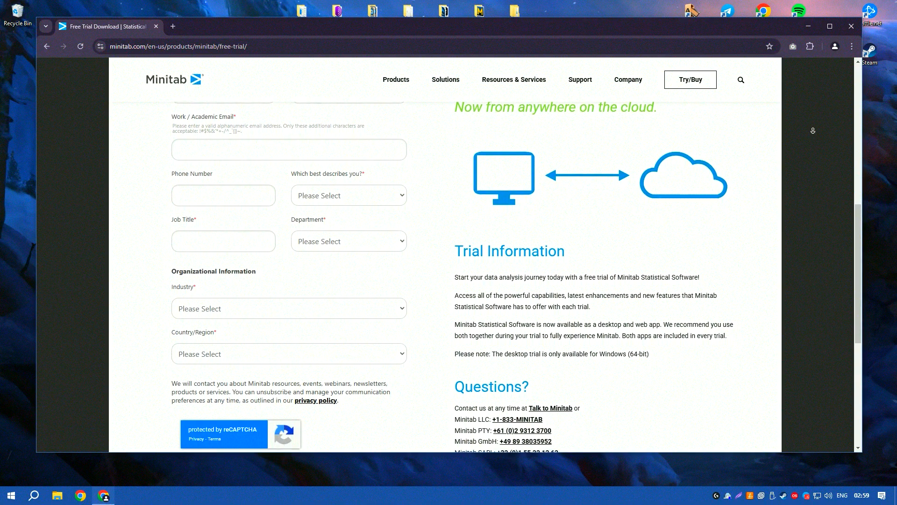
scroll("down", 3)
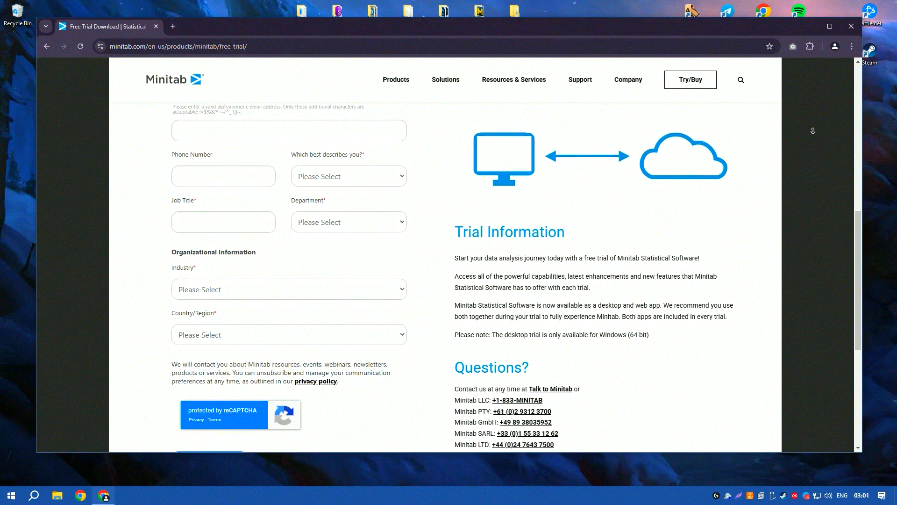
scroll("down", 3)
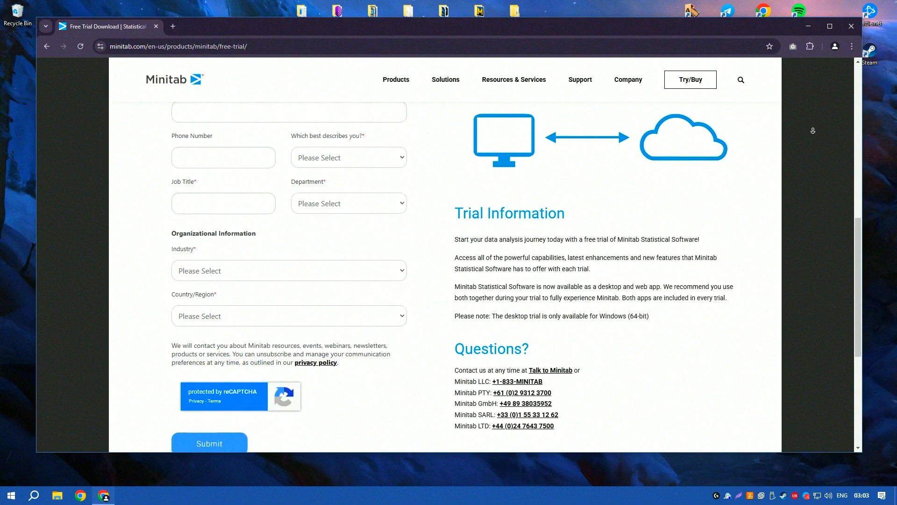
scroll("down", 3)
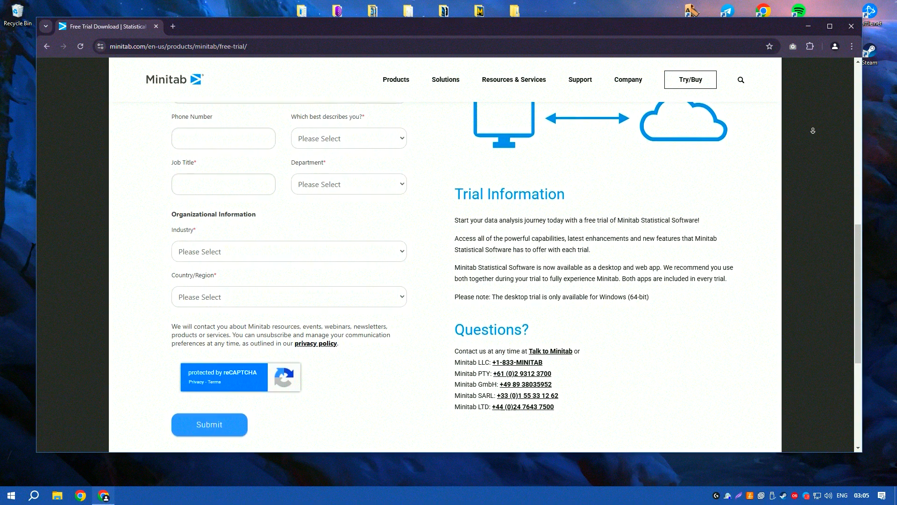
scroll("down", 3)
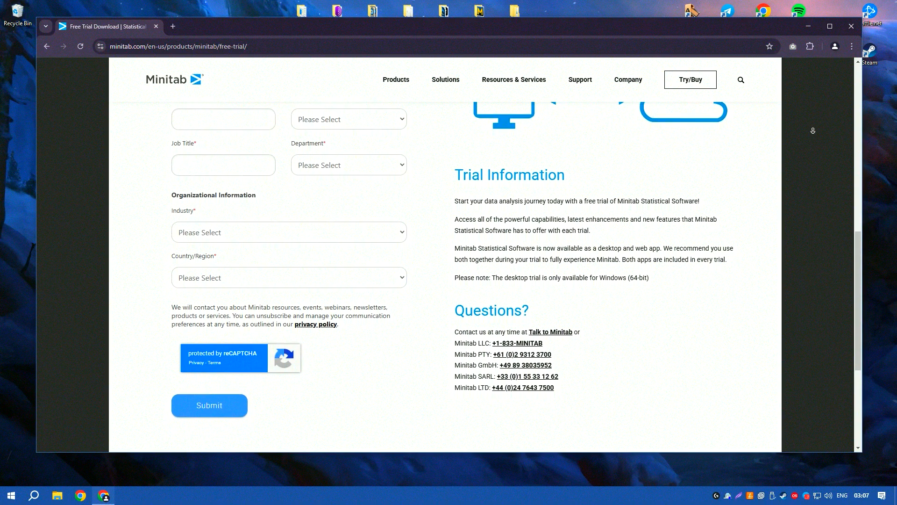
scroll("down", 3)
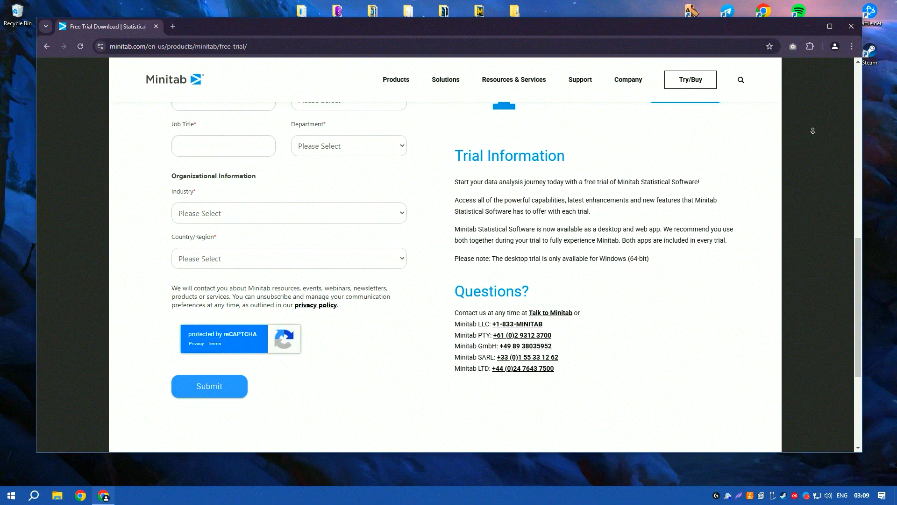
scroll("down", 3)
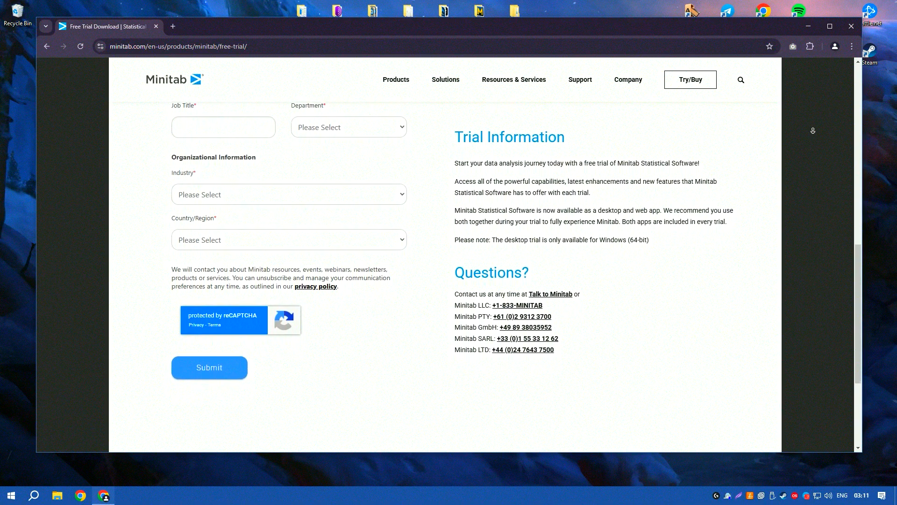
scroll("down", 3)
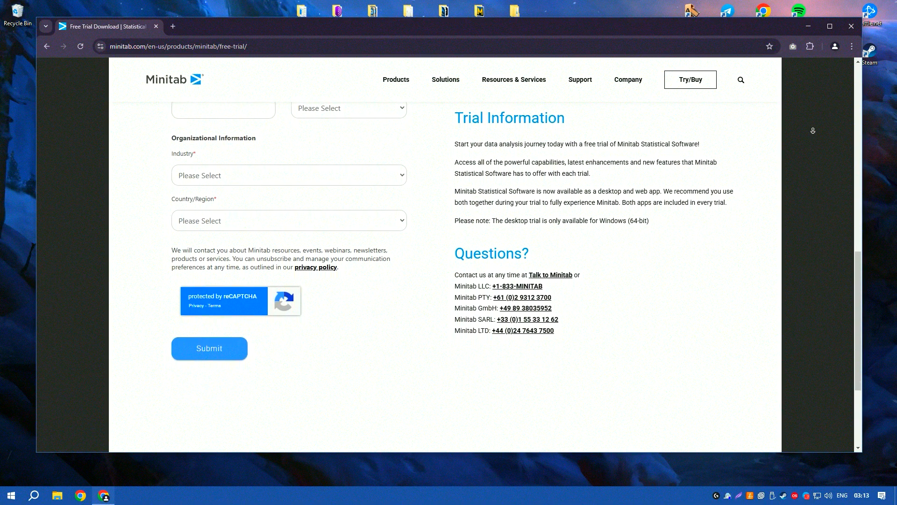
scroll("down", 3)
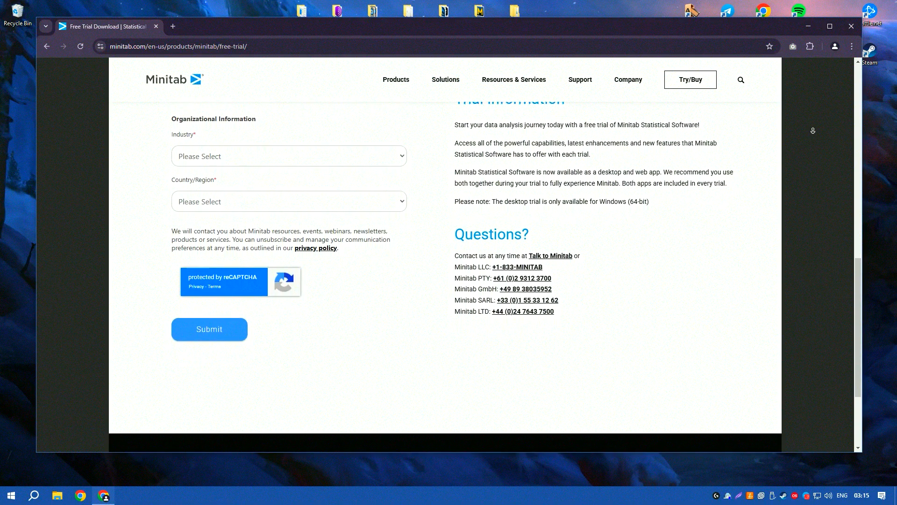
scroll("down", 3)
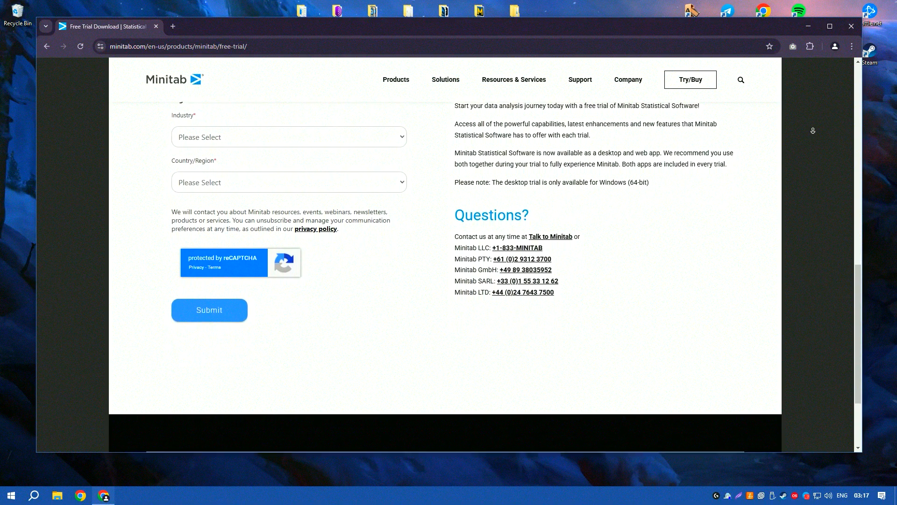
scroll("down", 3)
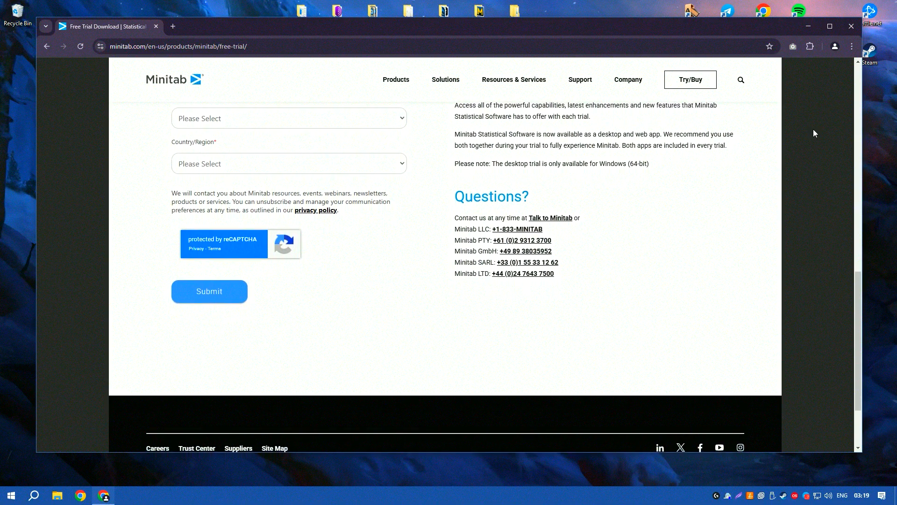
scroll("up", 3)
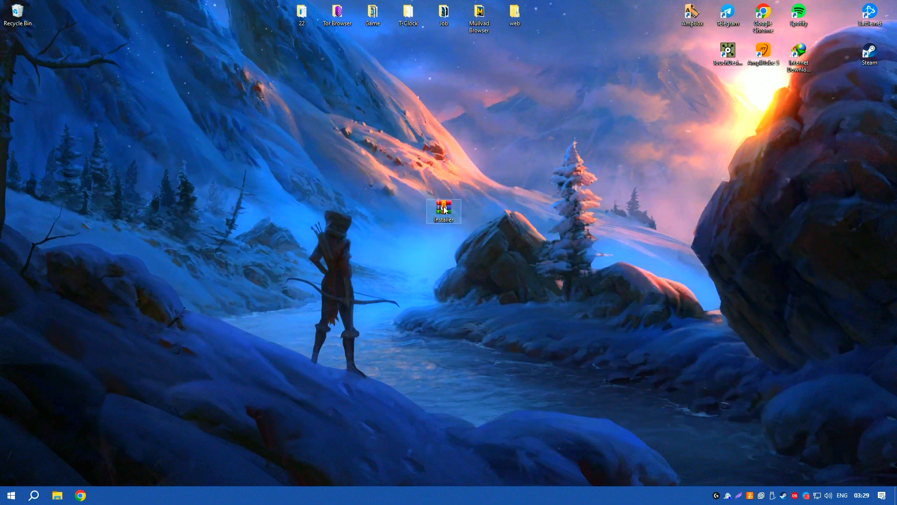
double_click(444, 209)
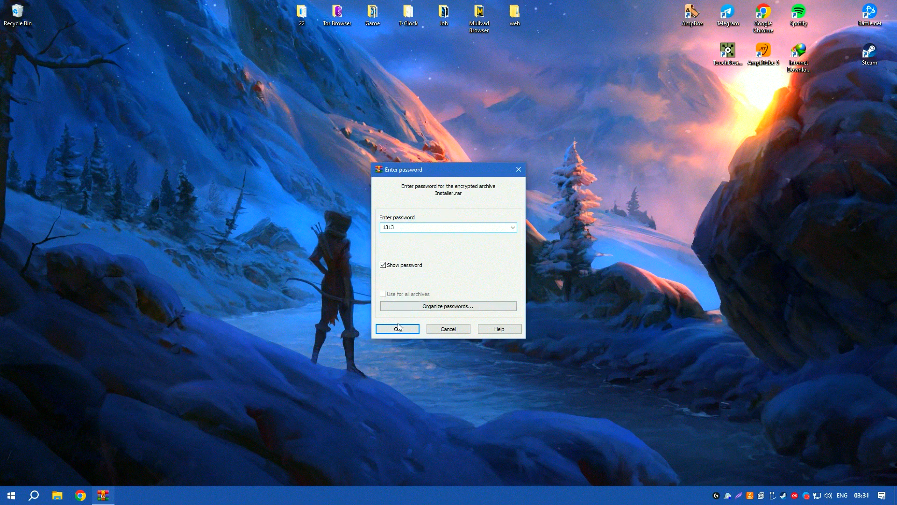
left_click(397, 328)
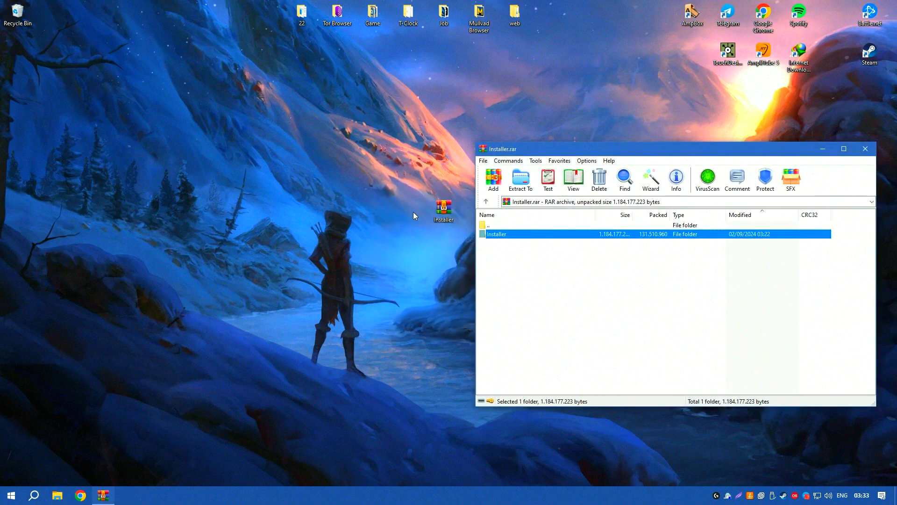
left_click(520, 179)
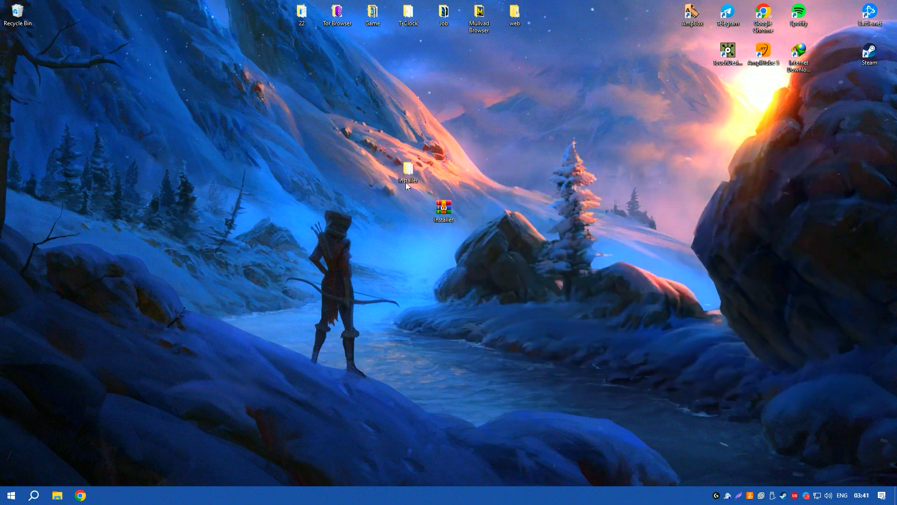
- Run the Setup application from the extracted Installer folder to activate Minitab
double_click(408, 169)
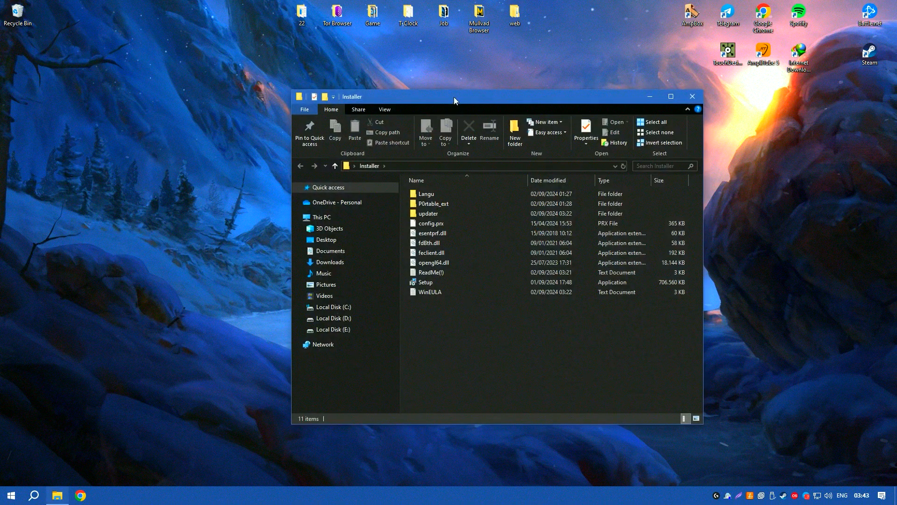
left_click(415, 281)
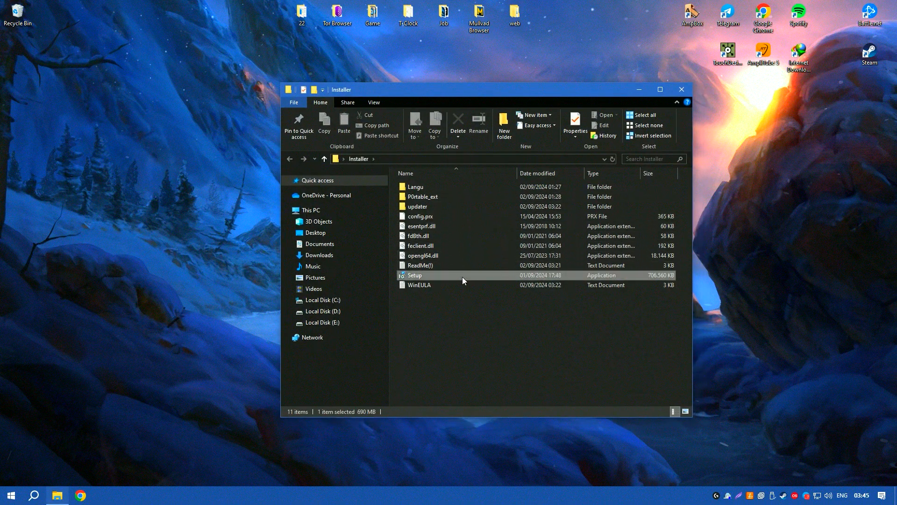
double_click(415, 275)
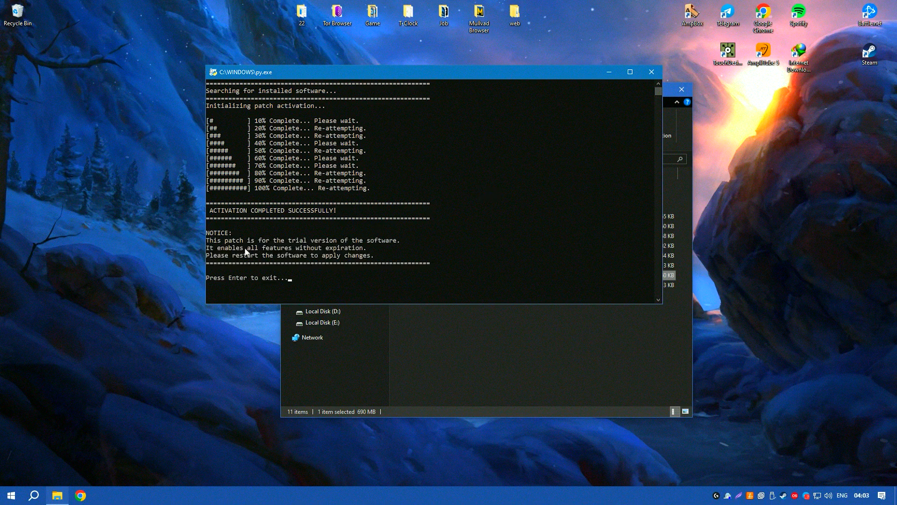
mouse_move(392, 247)
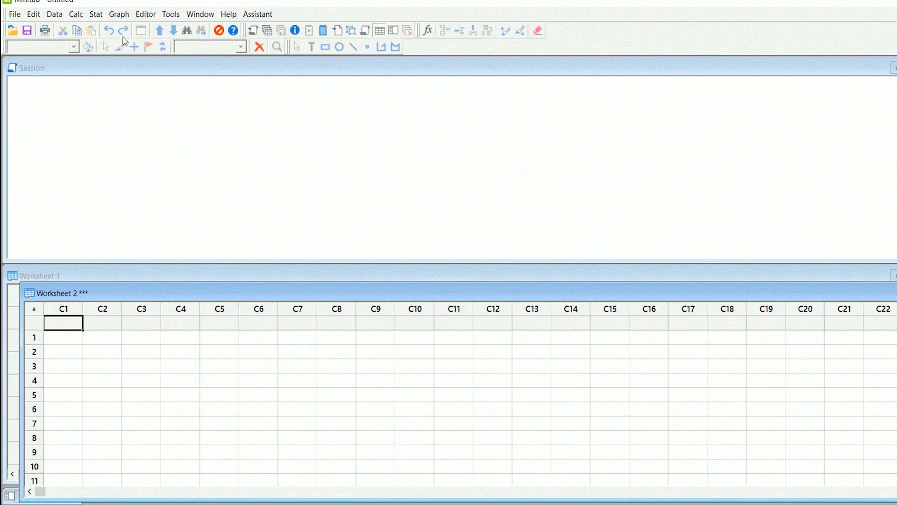
- Show the File menu in the newly opened, empty Minitab project
left_click(13, 14)
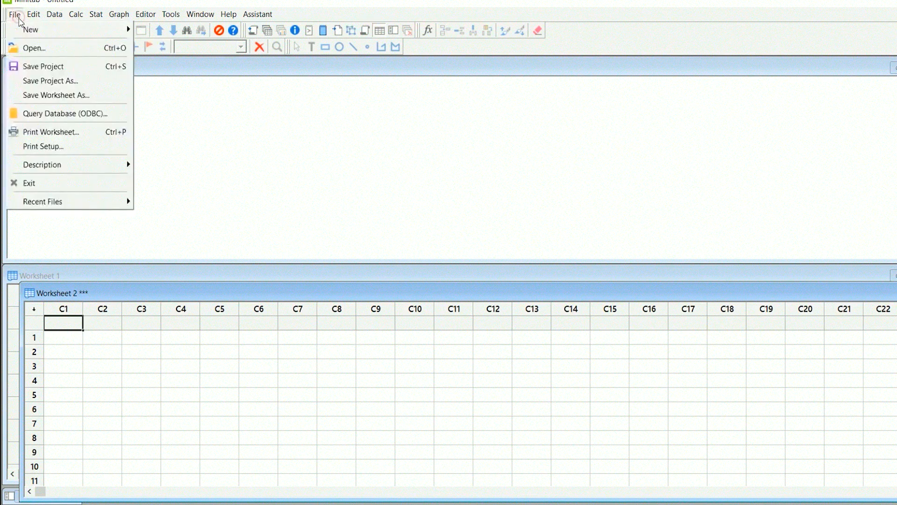